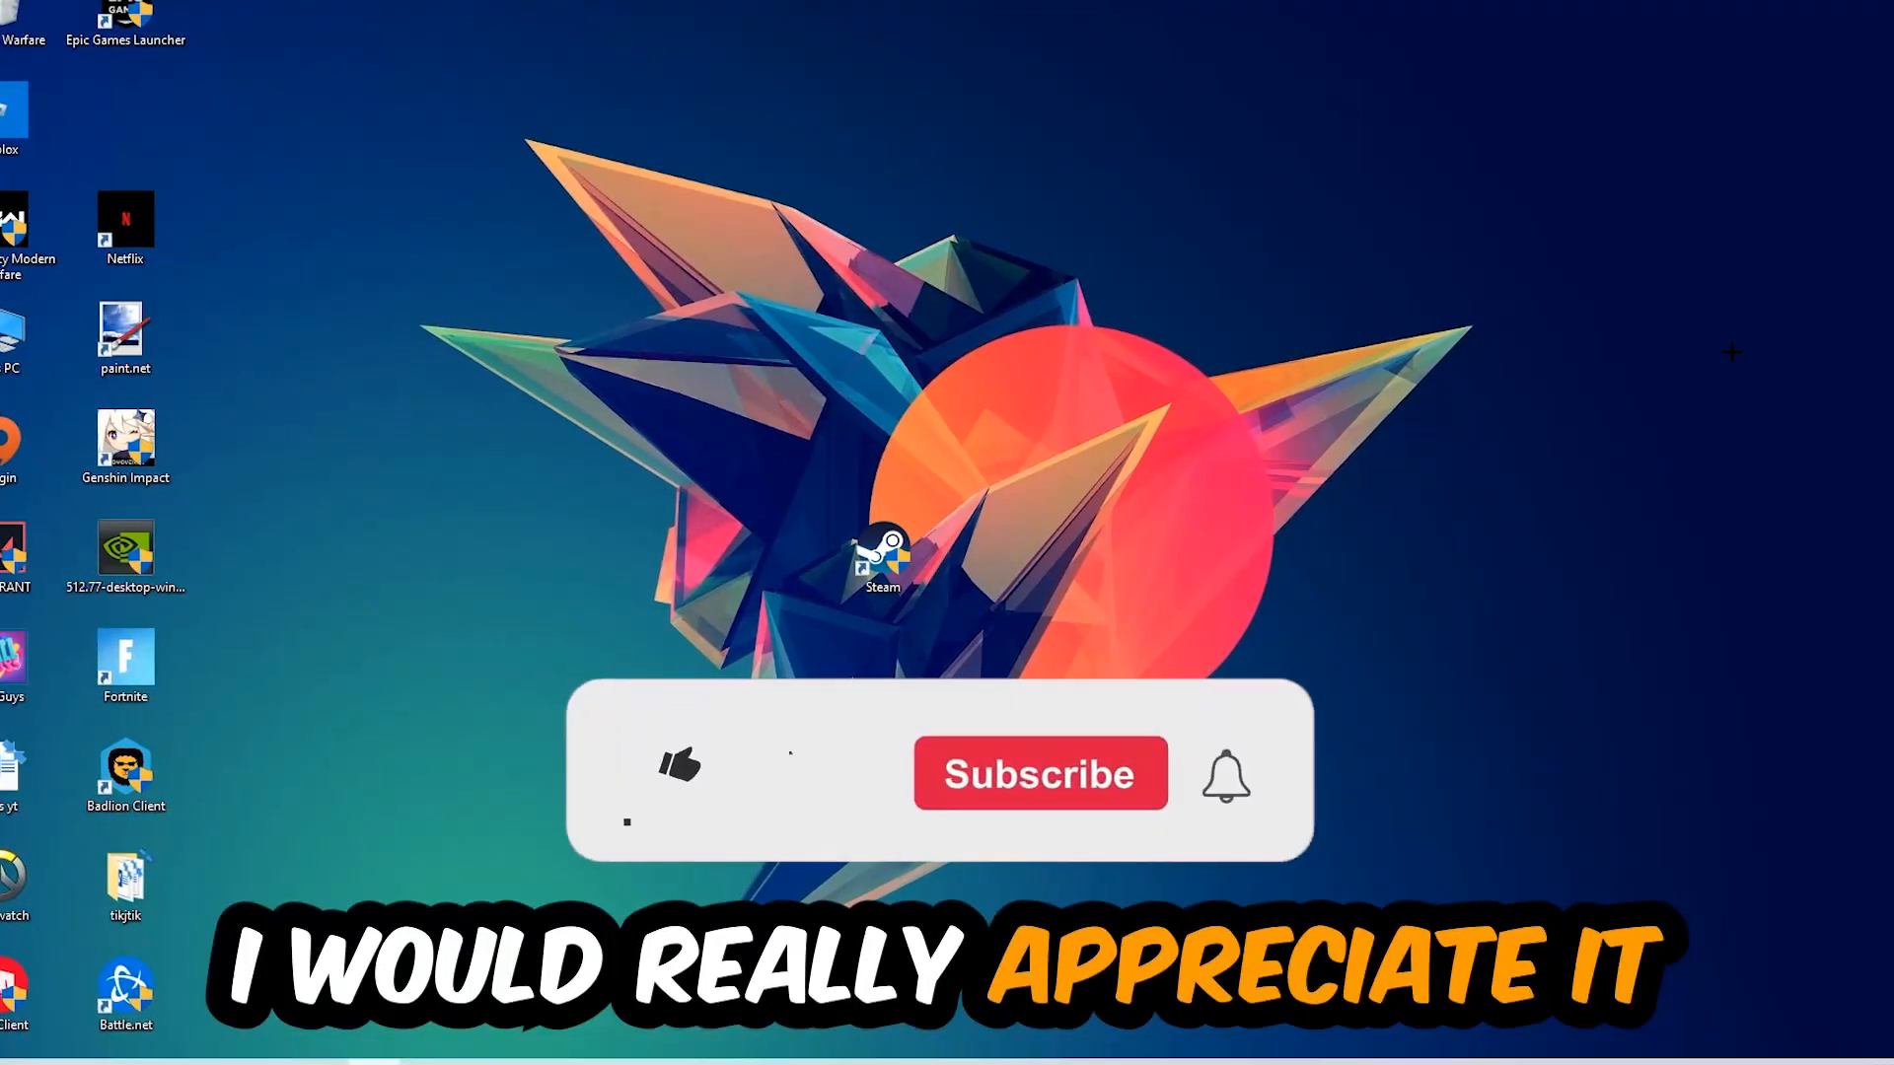
Right-click the taskbar to show its context menu with Task Manager
click(679, 768)
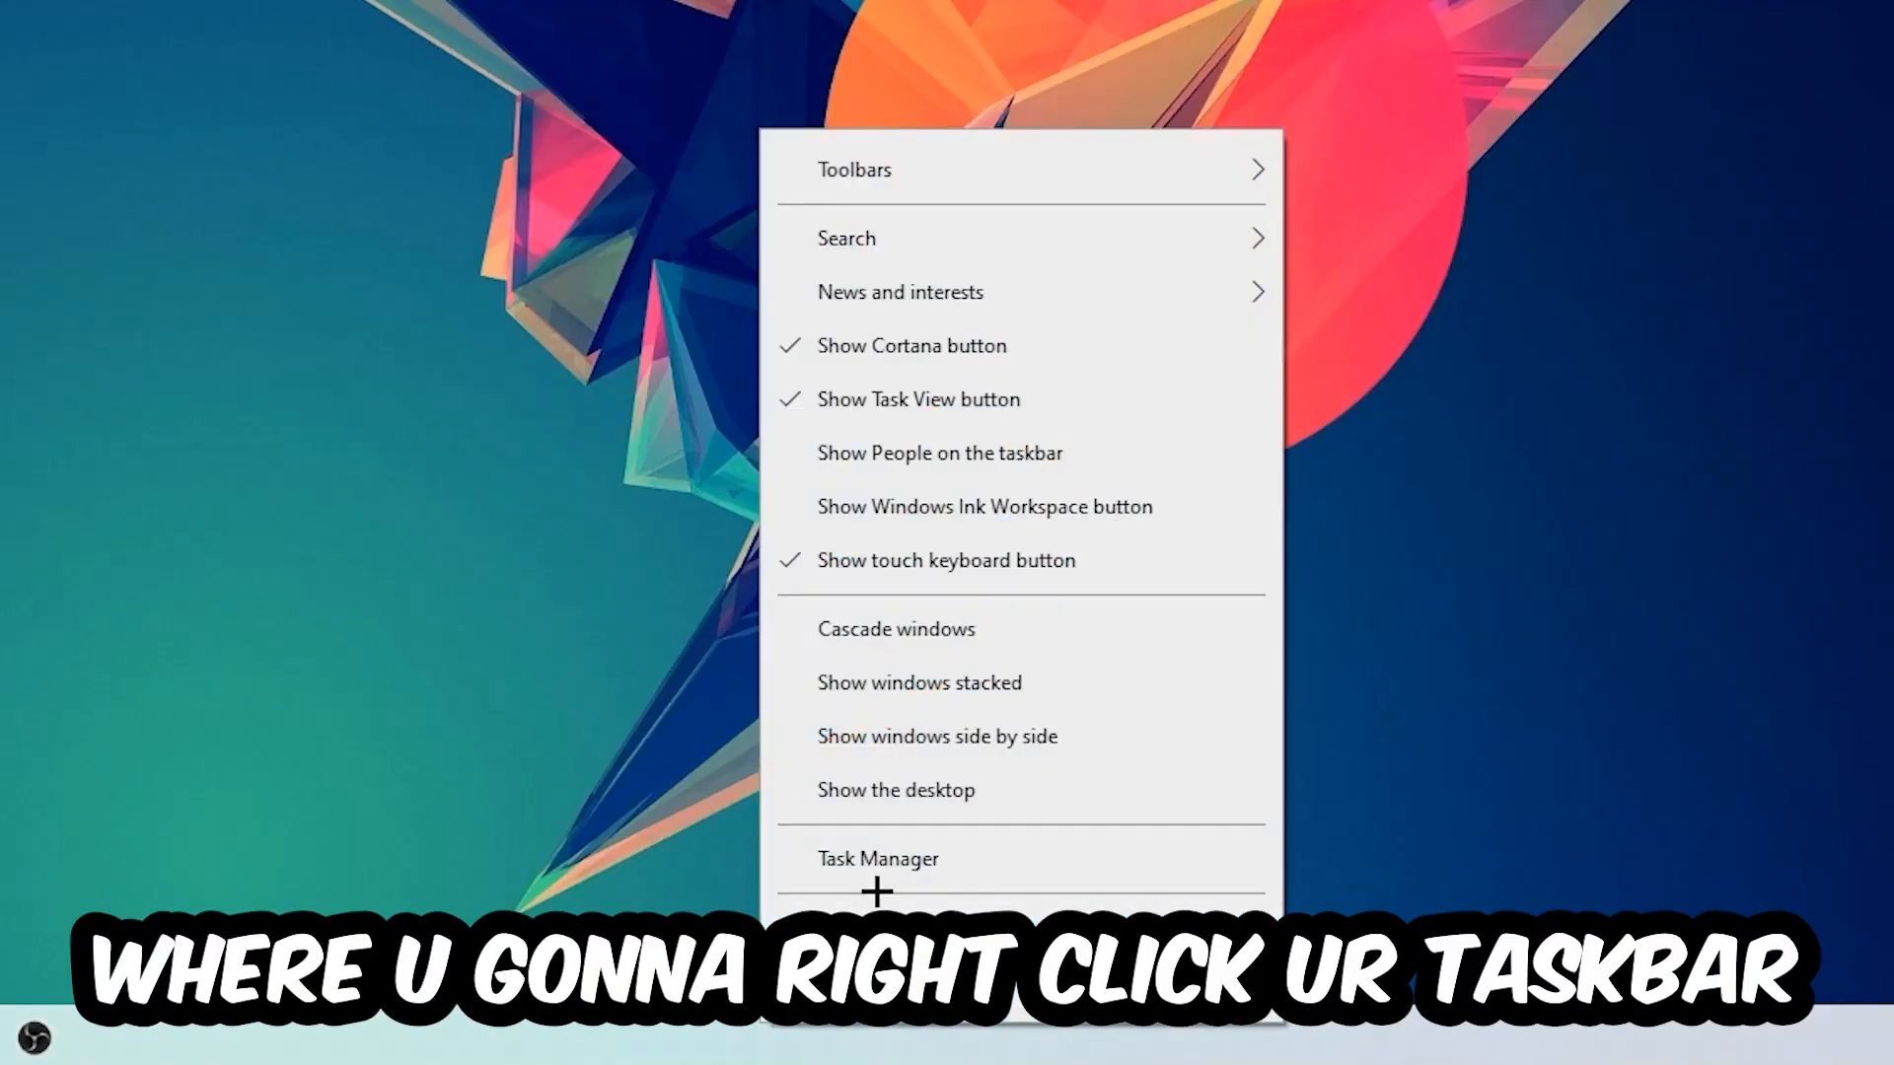
Open Task Manager and select a running process to end
click(878, 859)
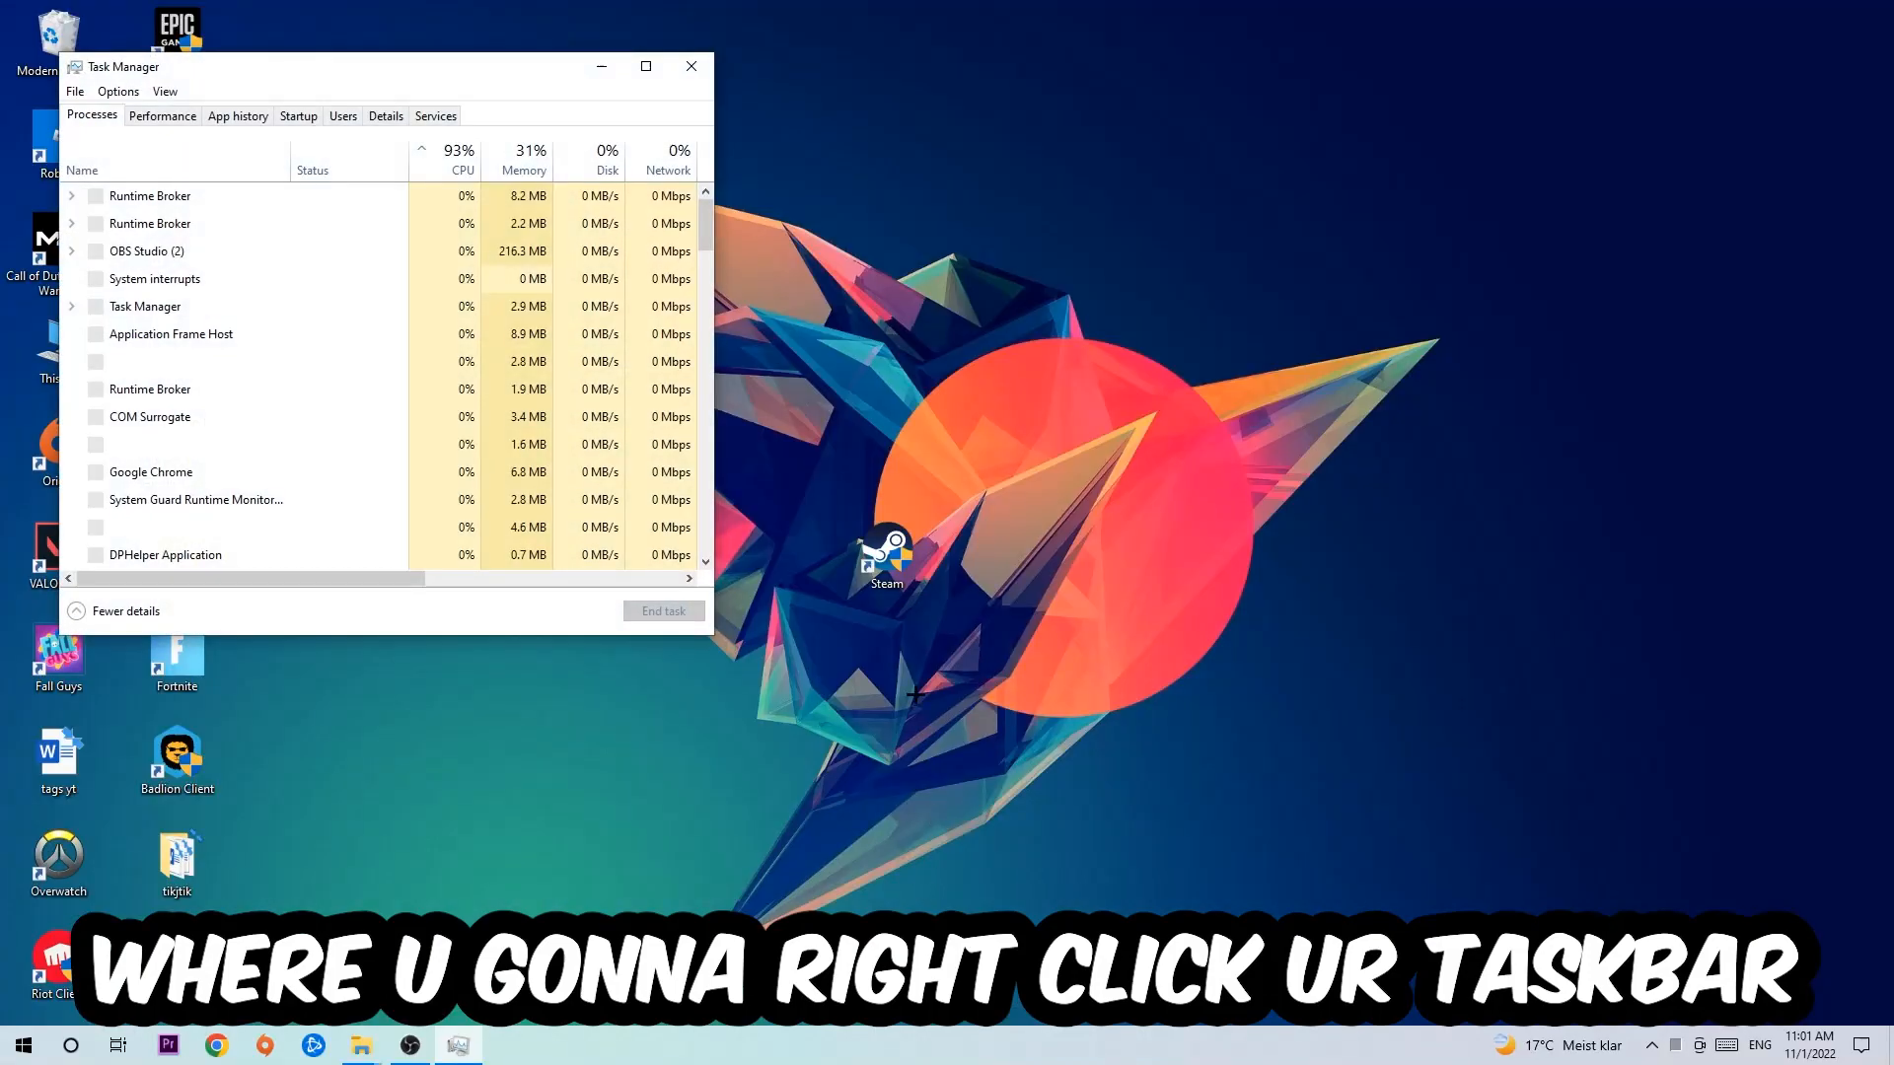
click(645, 66)
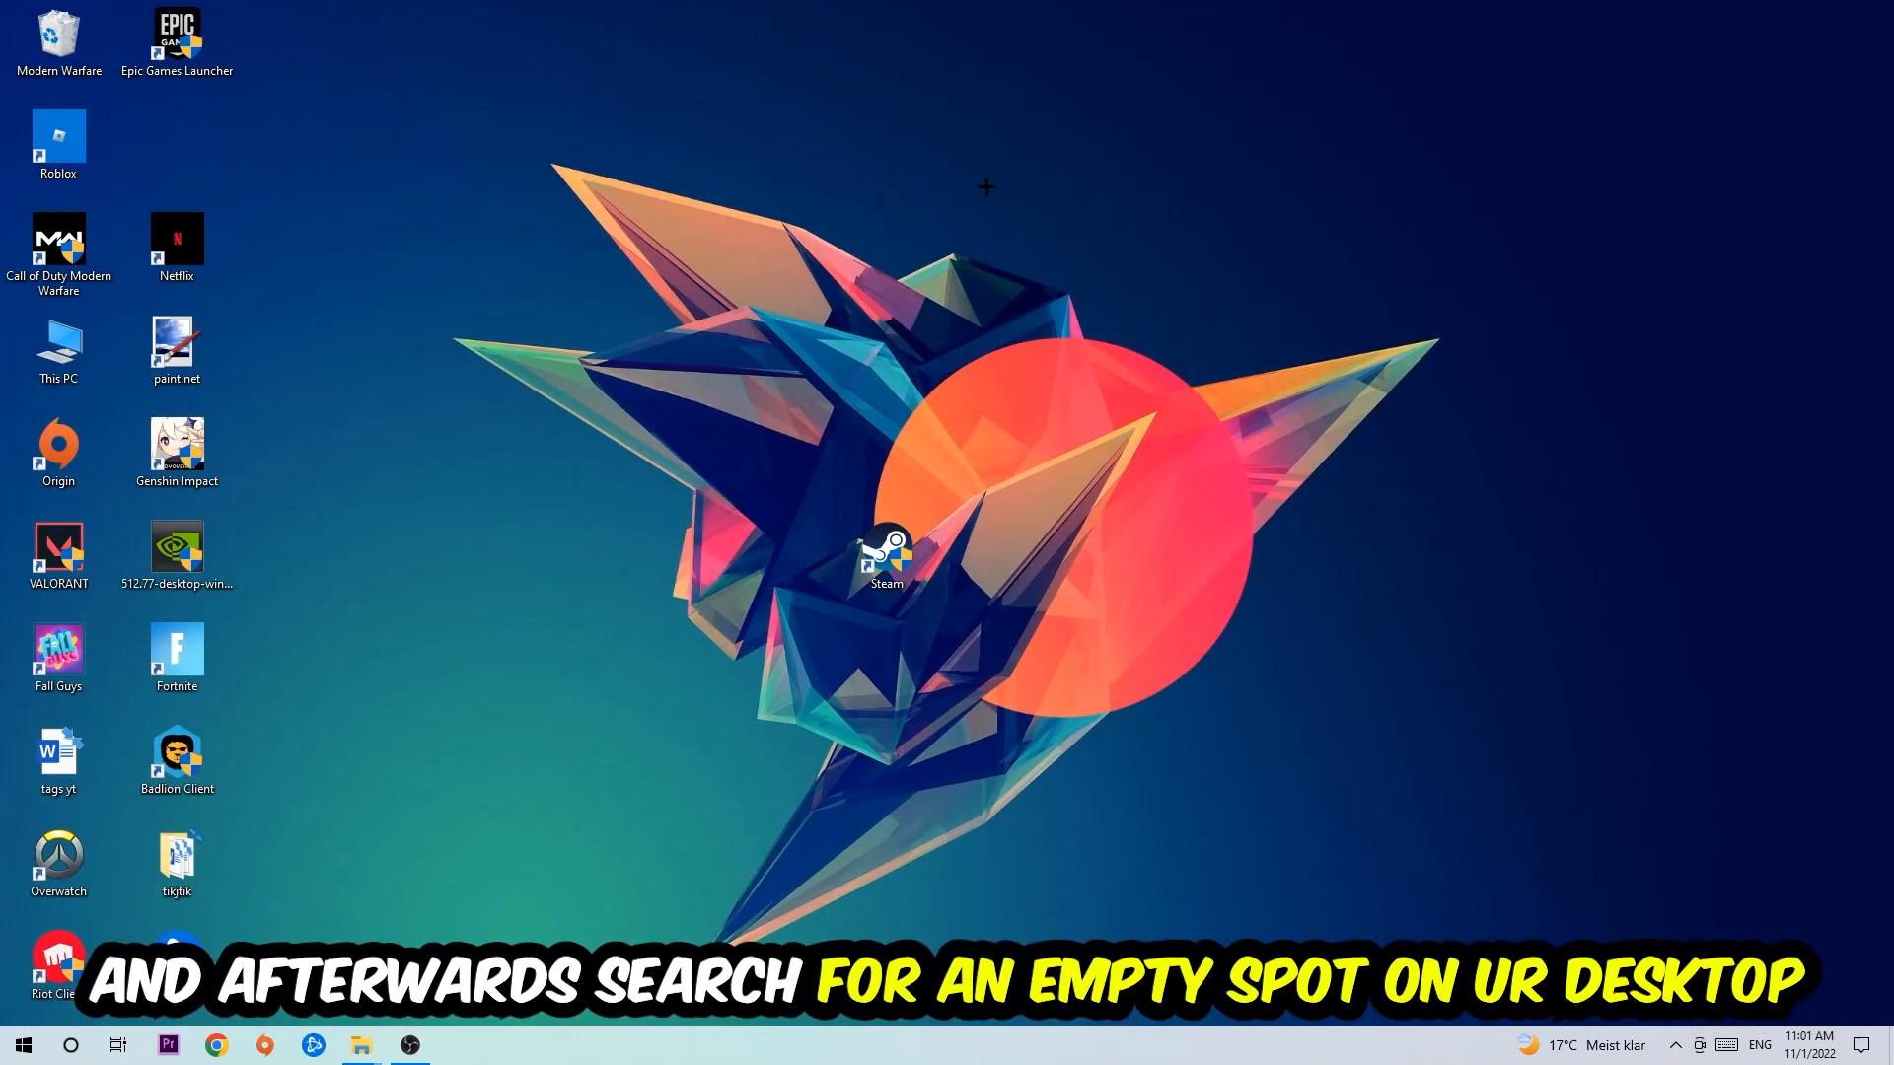
mouse_move(1171, 257)
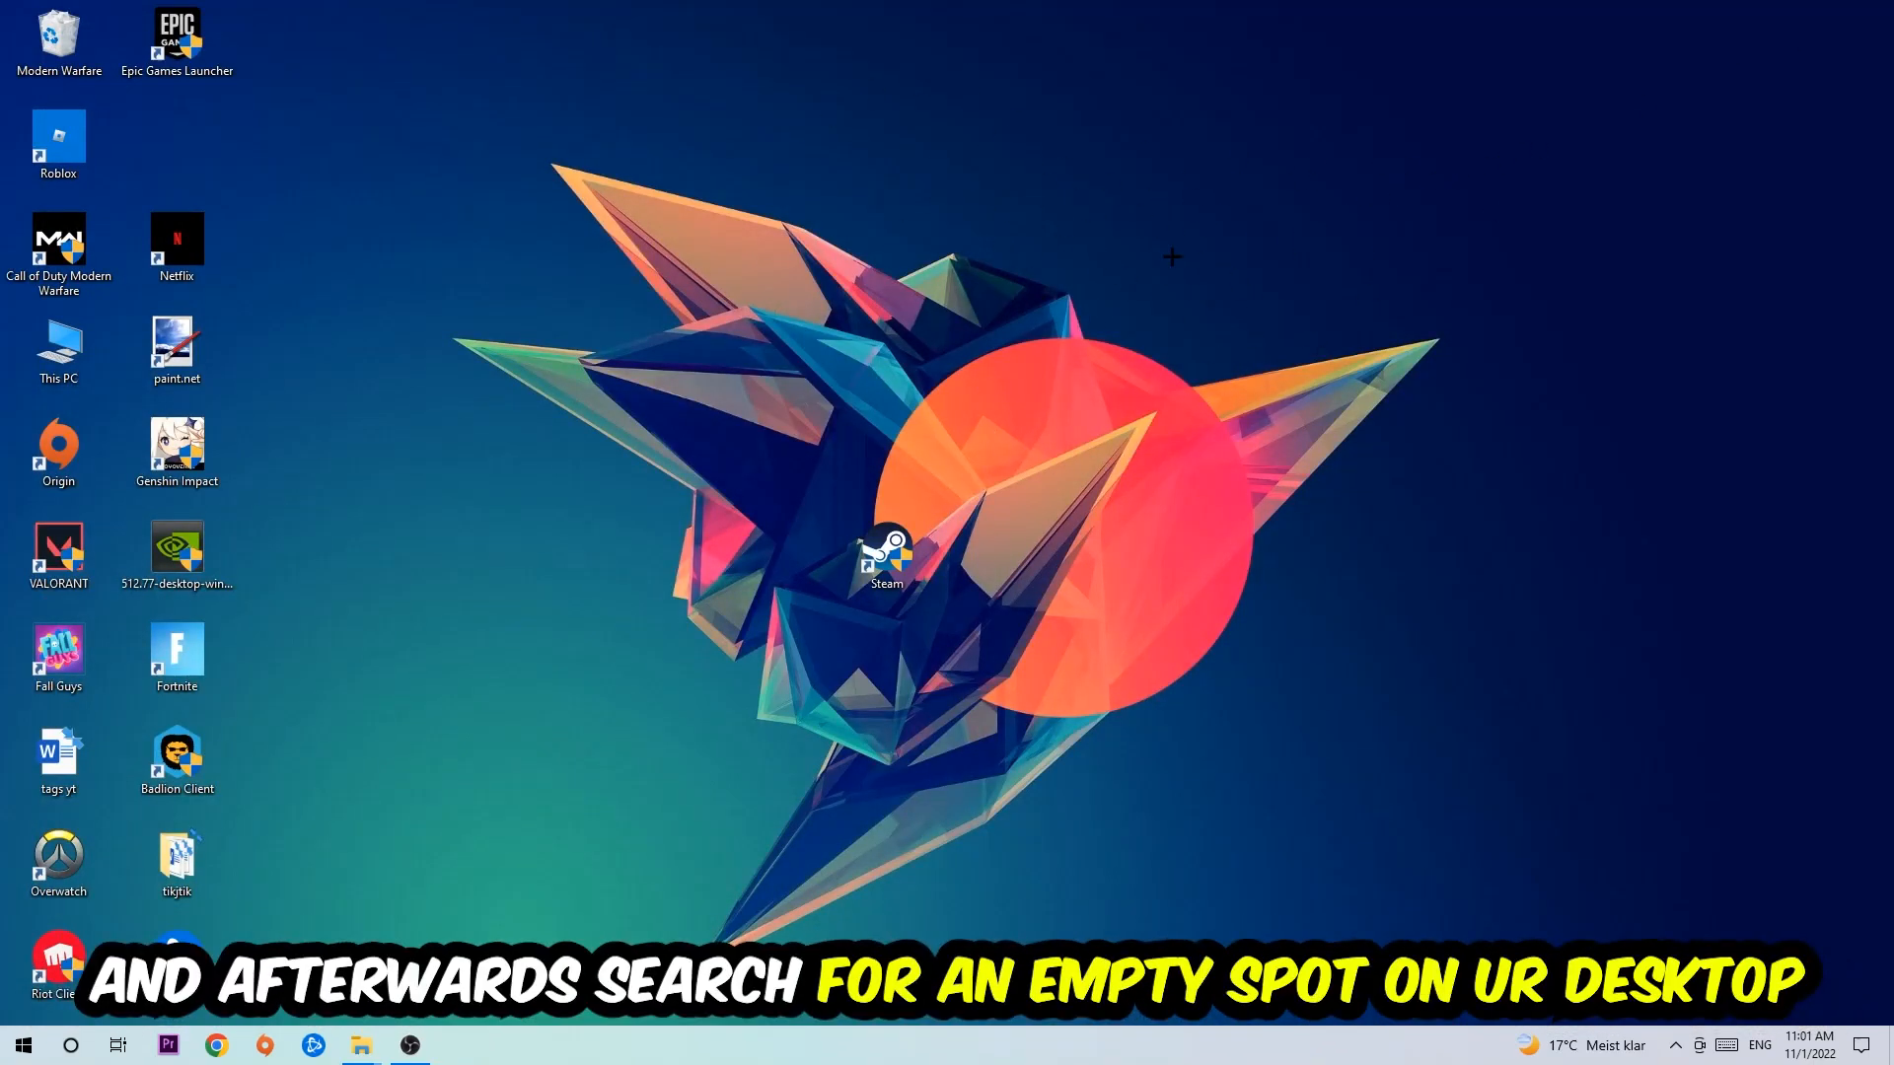
Open Display settings from the desktop's right-click menu
right_click(1171, 258)
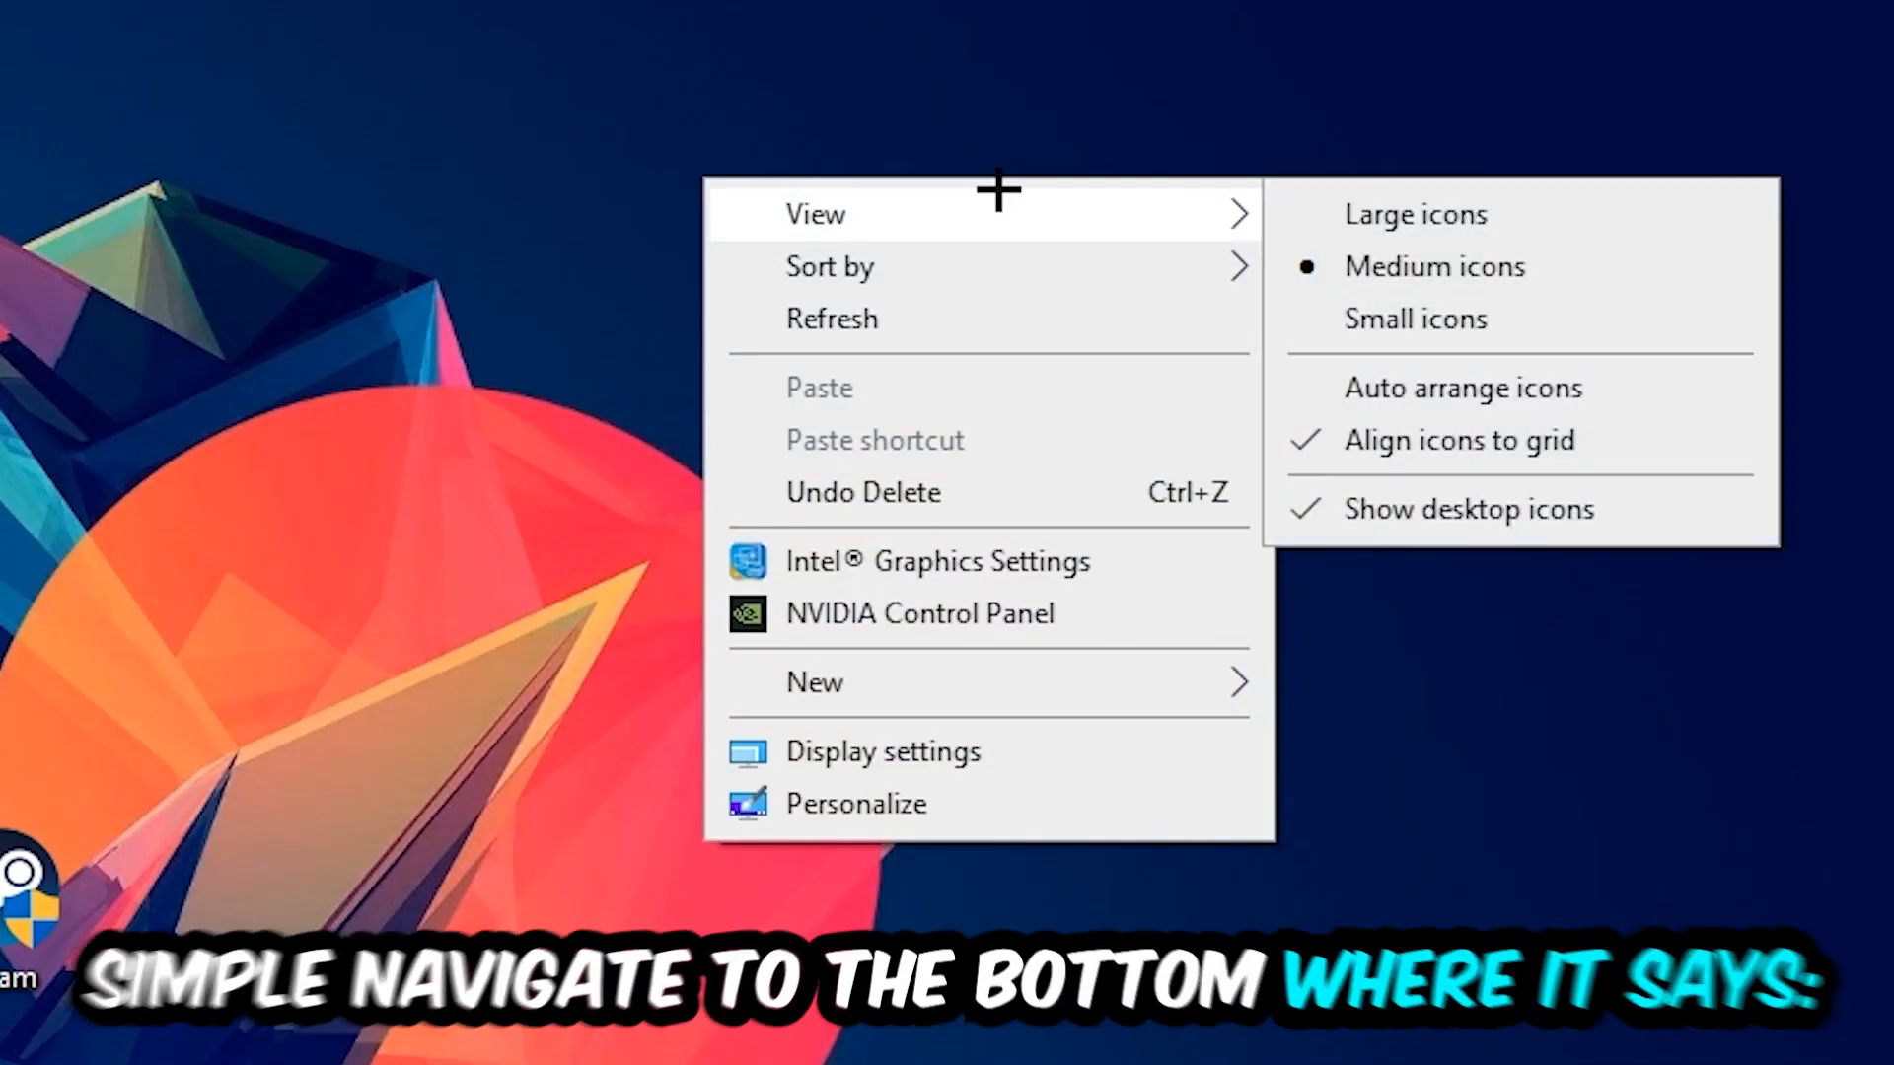
mouse_move(958, 750)
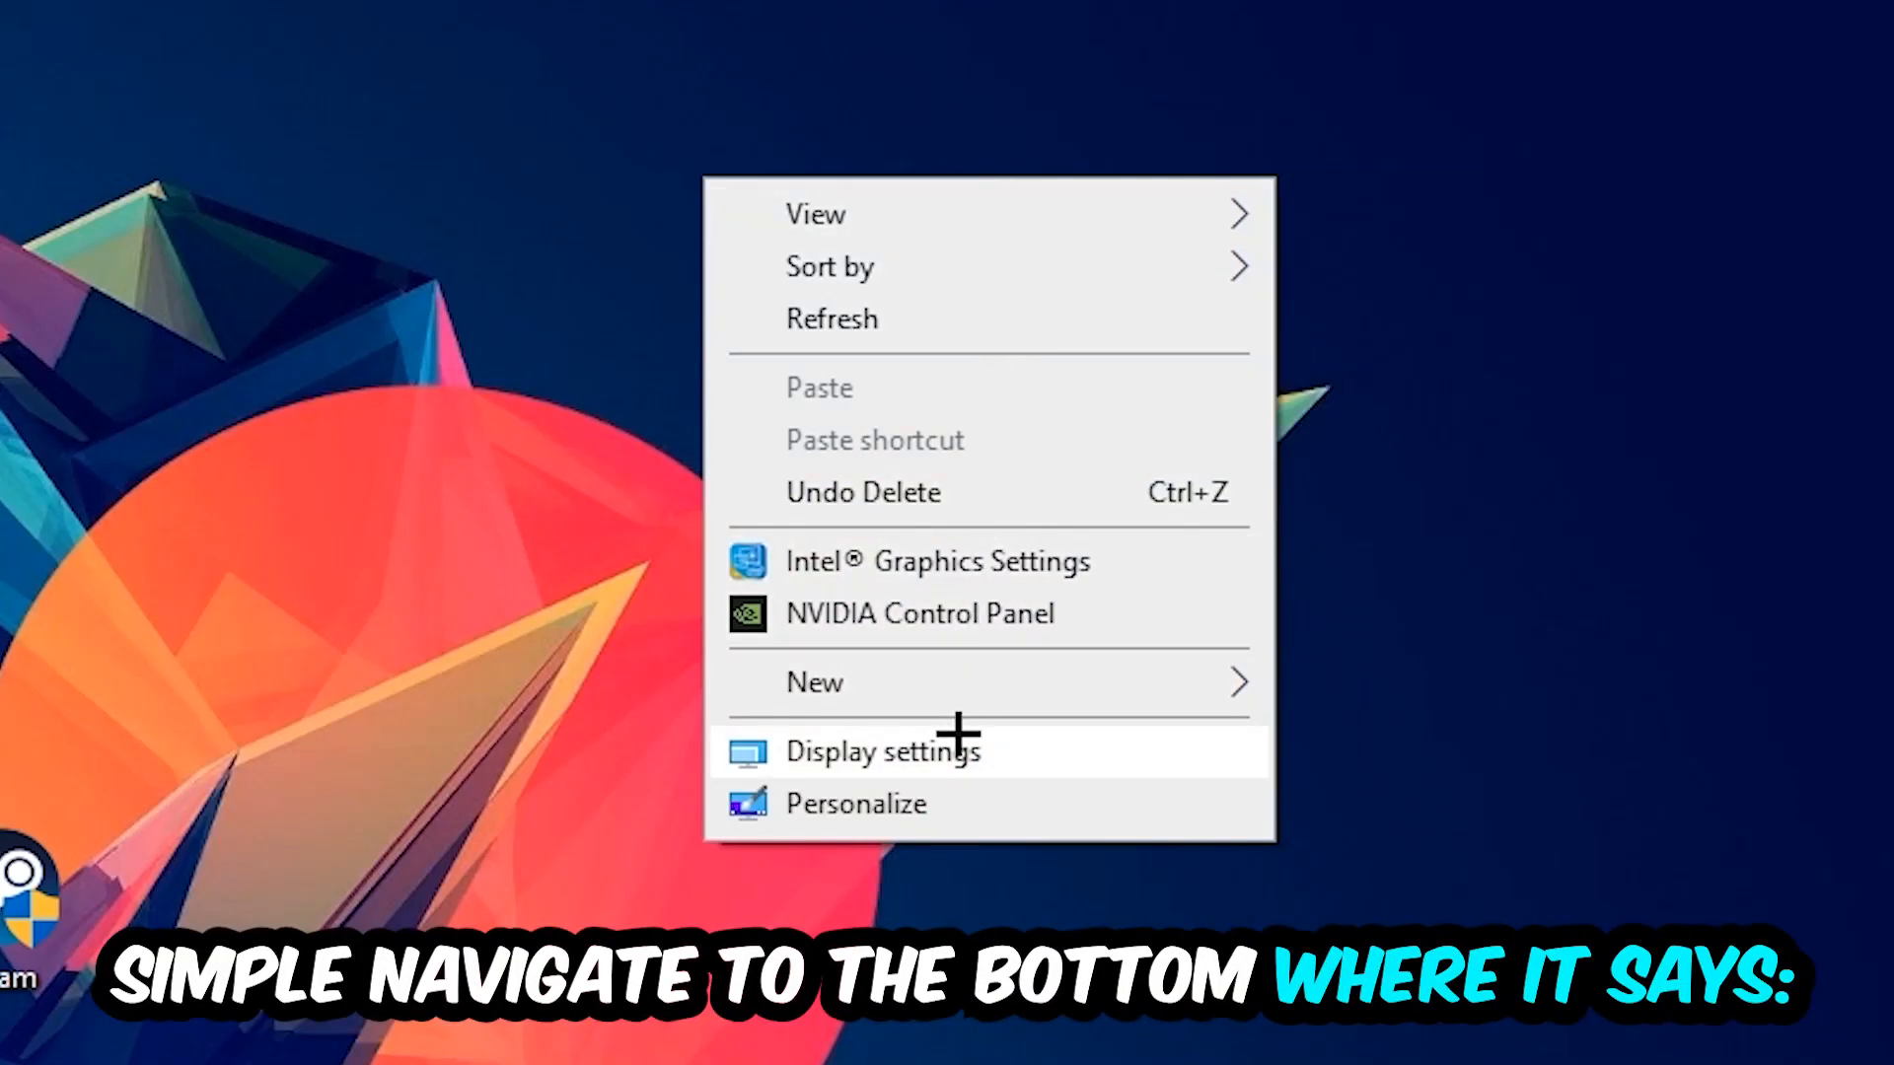
click(882, 749)
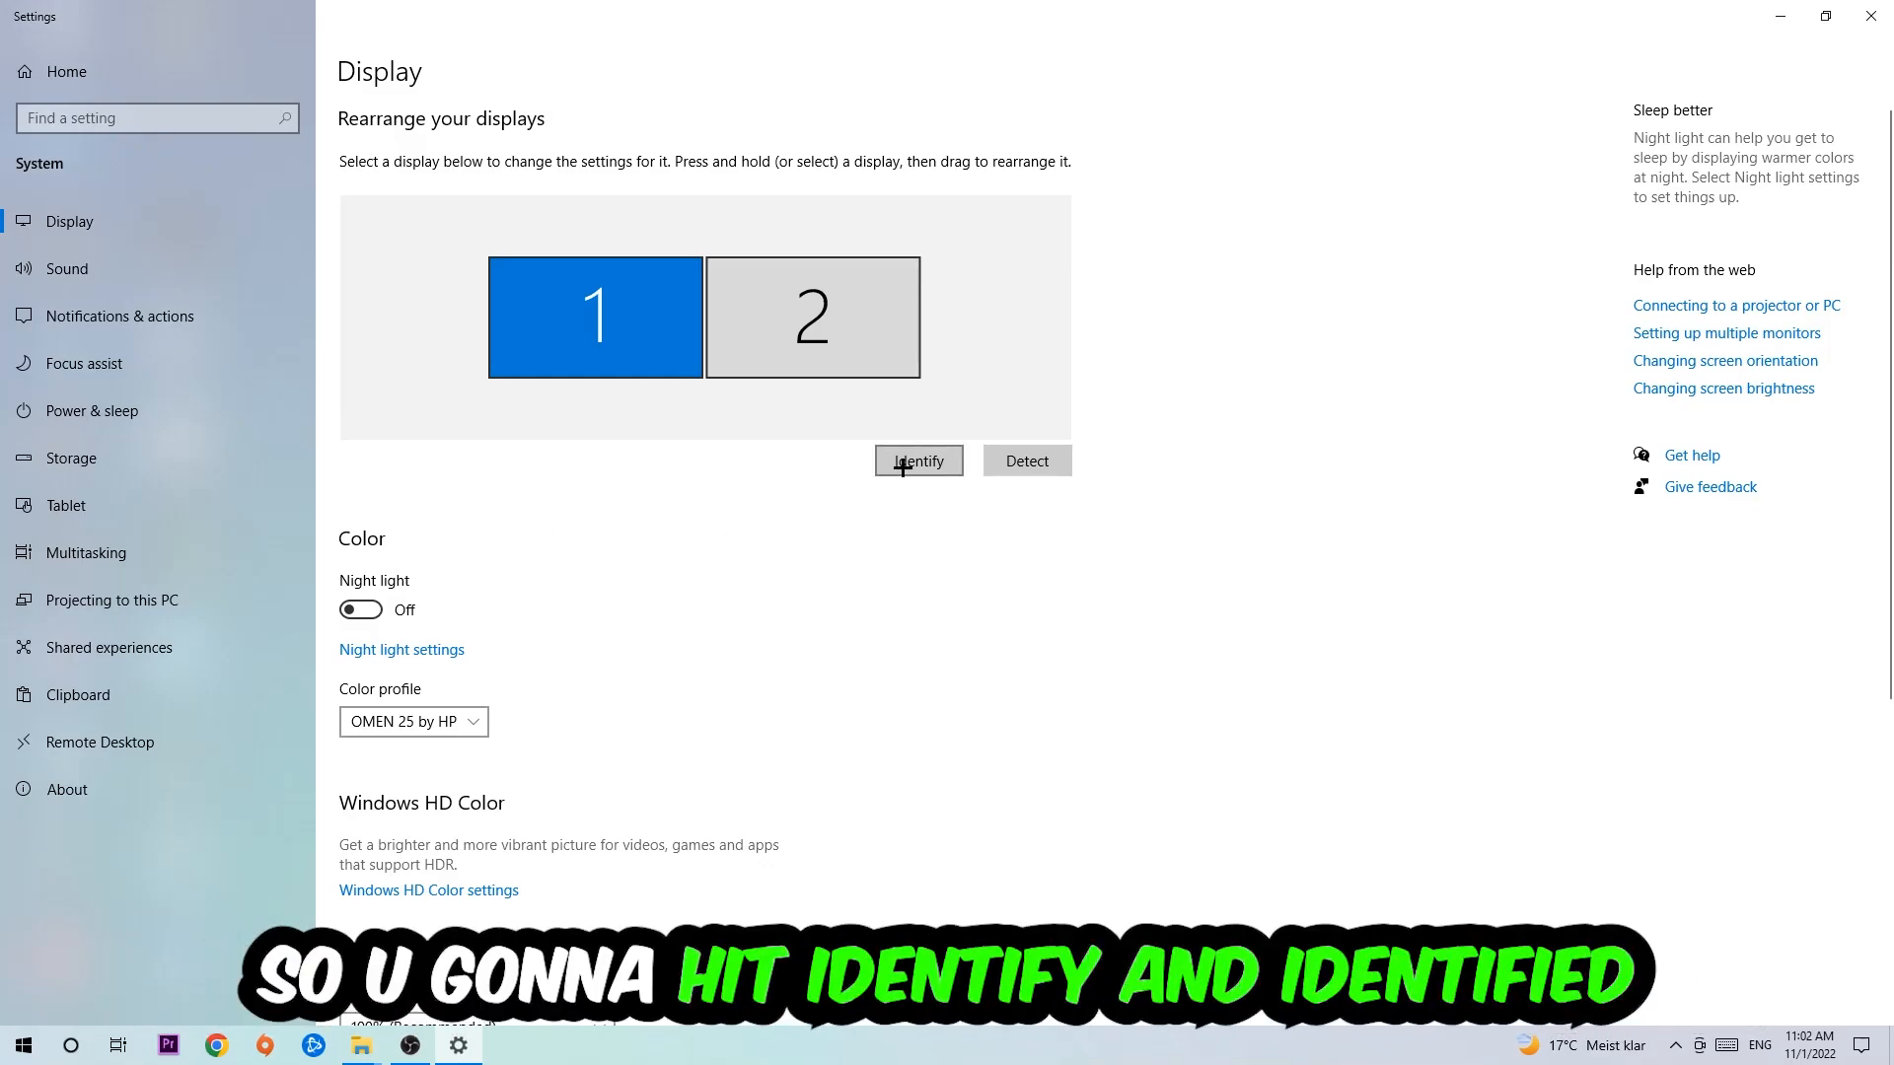
Identify both displays and confirm 100% scaling at 1920 × 1080 resolution
click(918, 460)
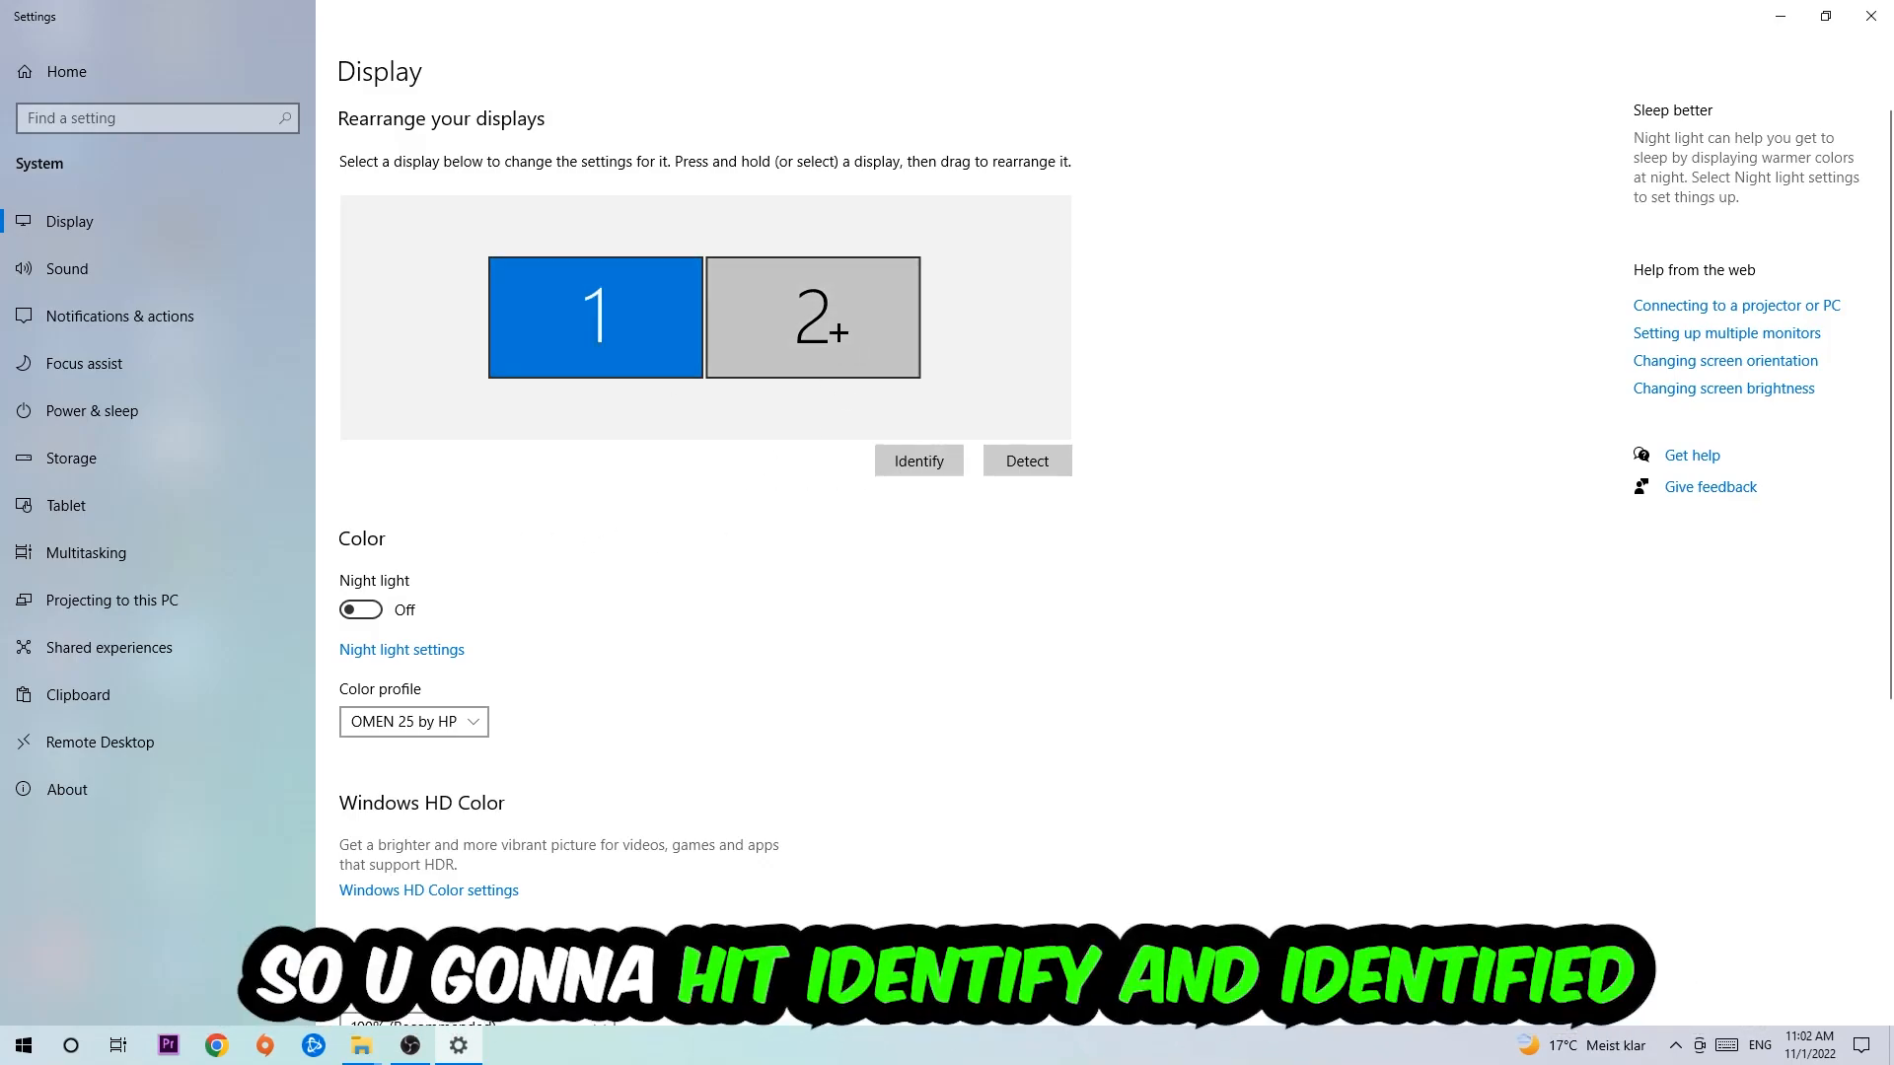
scroll(down, 3)
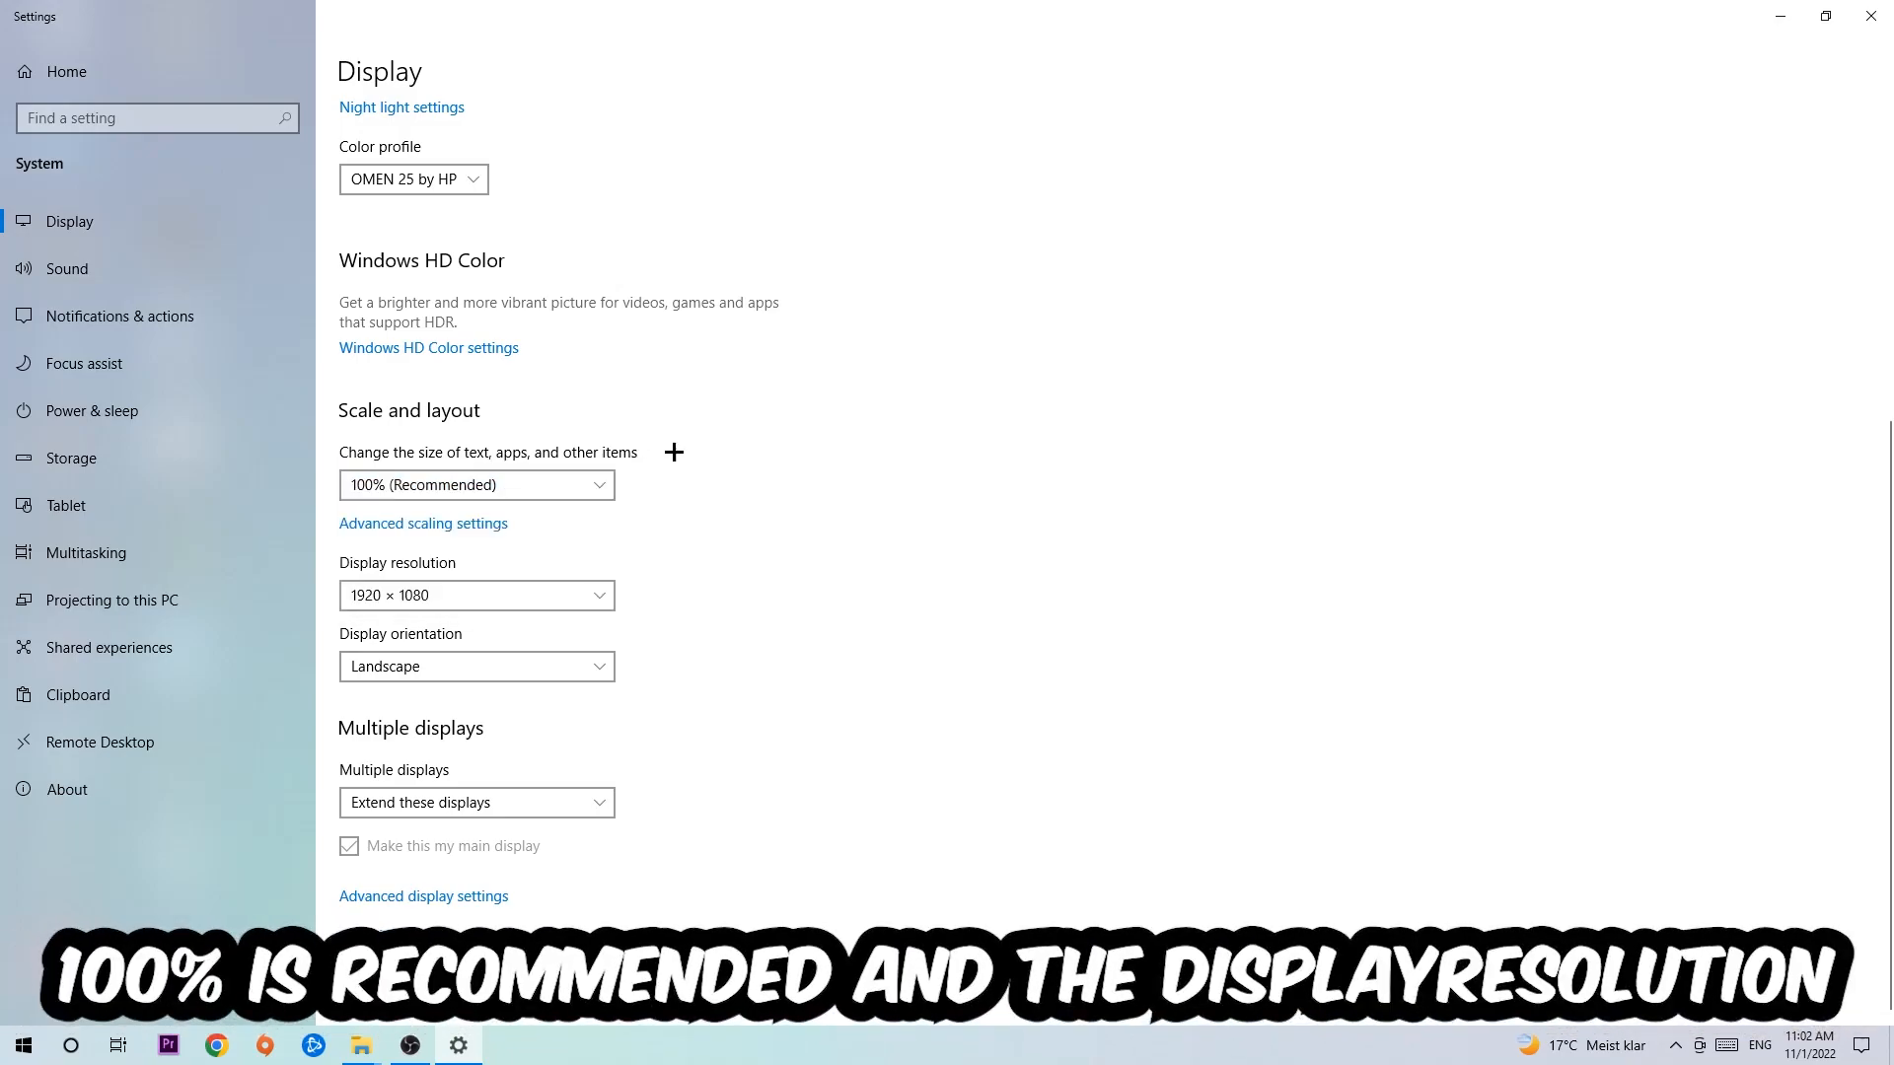
mouse_move(704, 486)
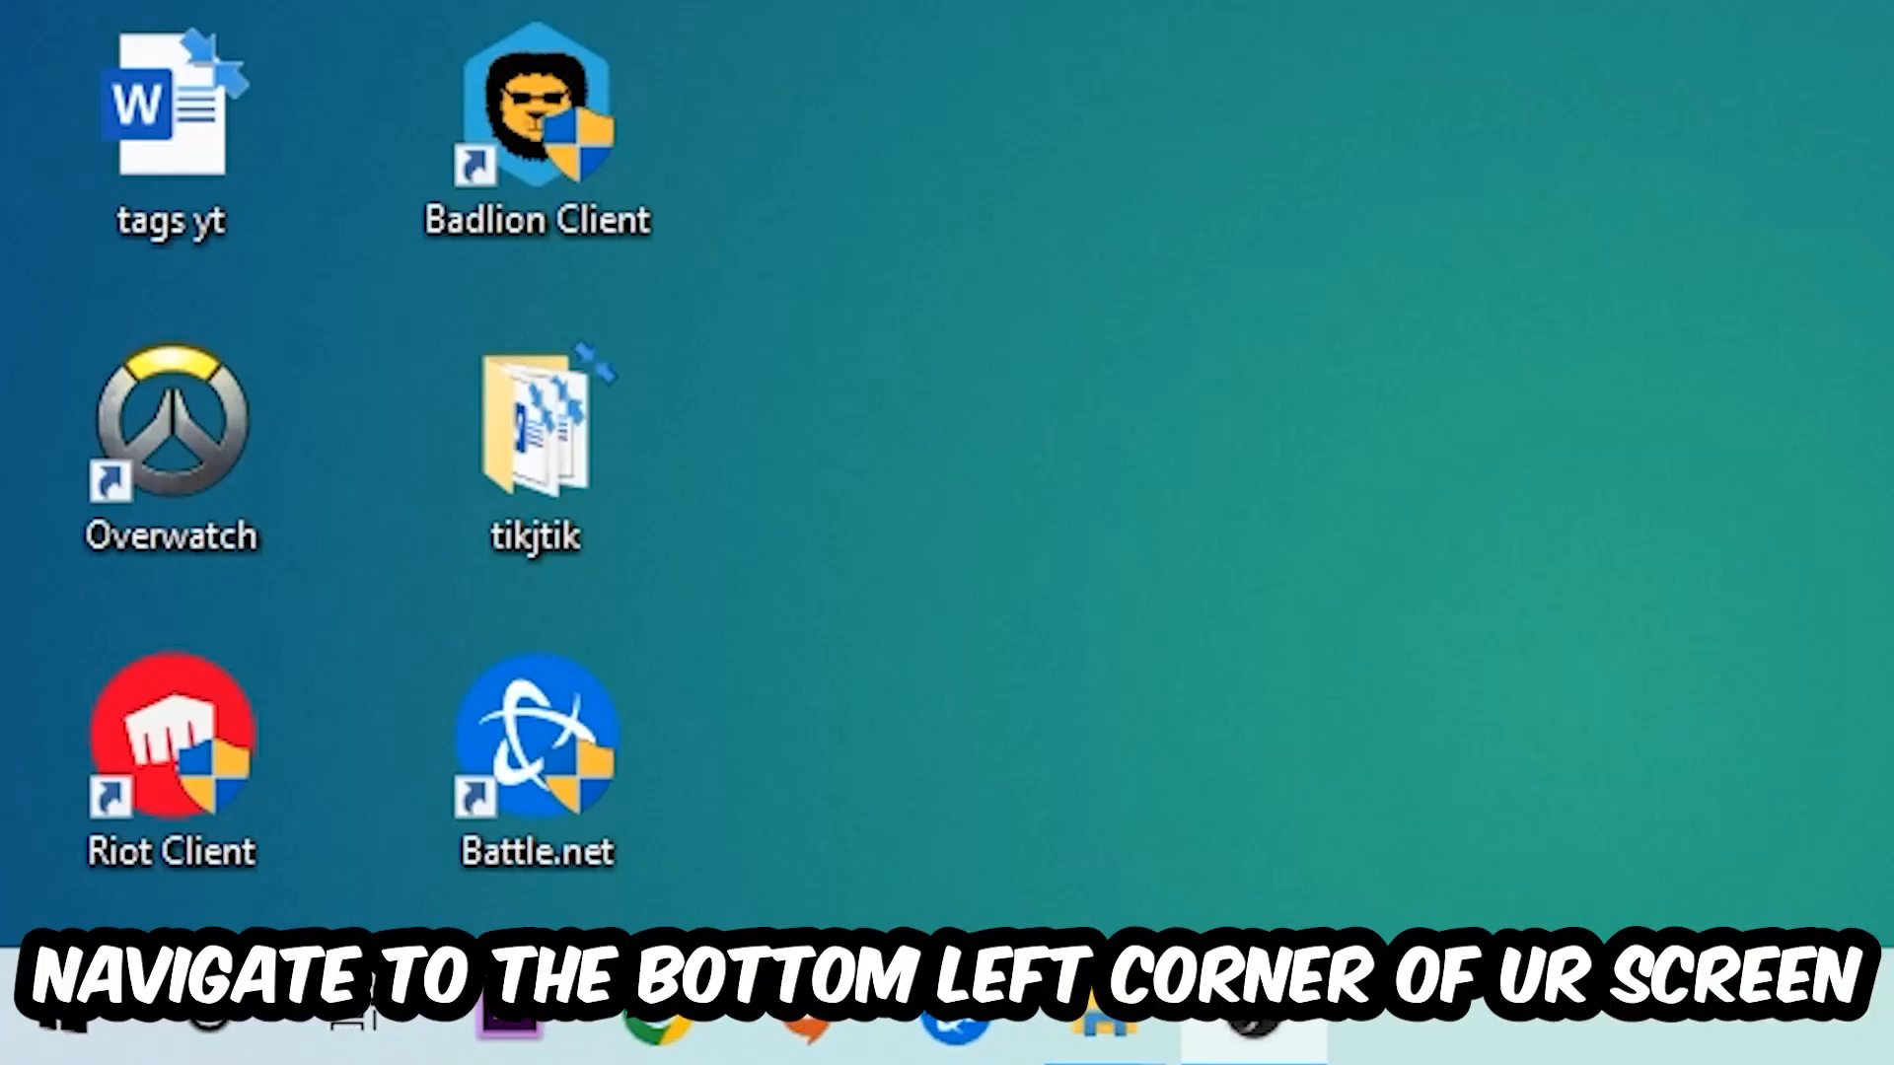
Open Update & Security in Settings, then move the NVIDIA driver installer to desktop centre
click(48, 1015)
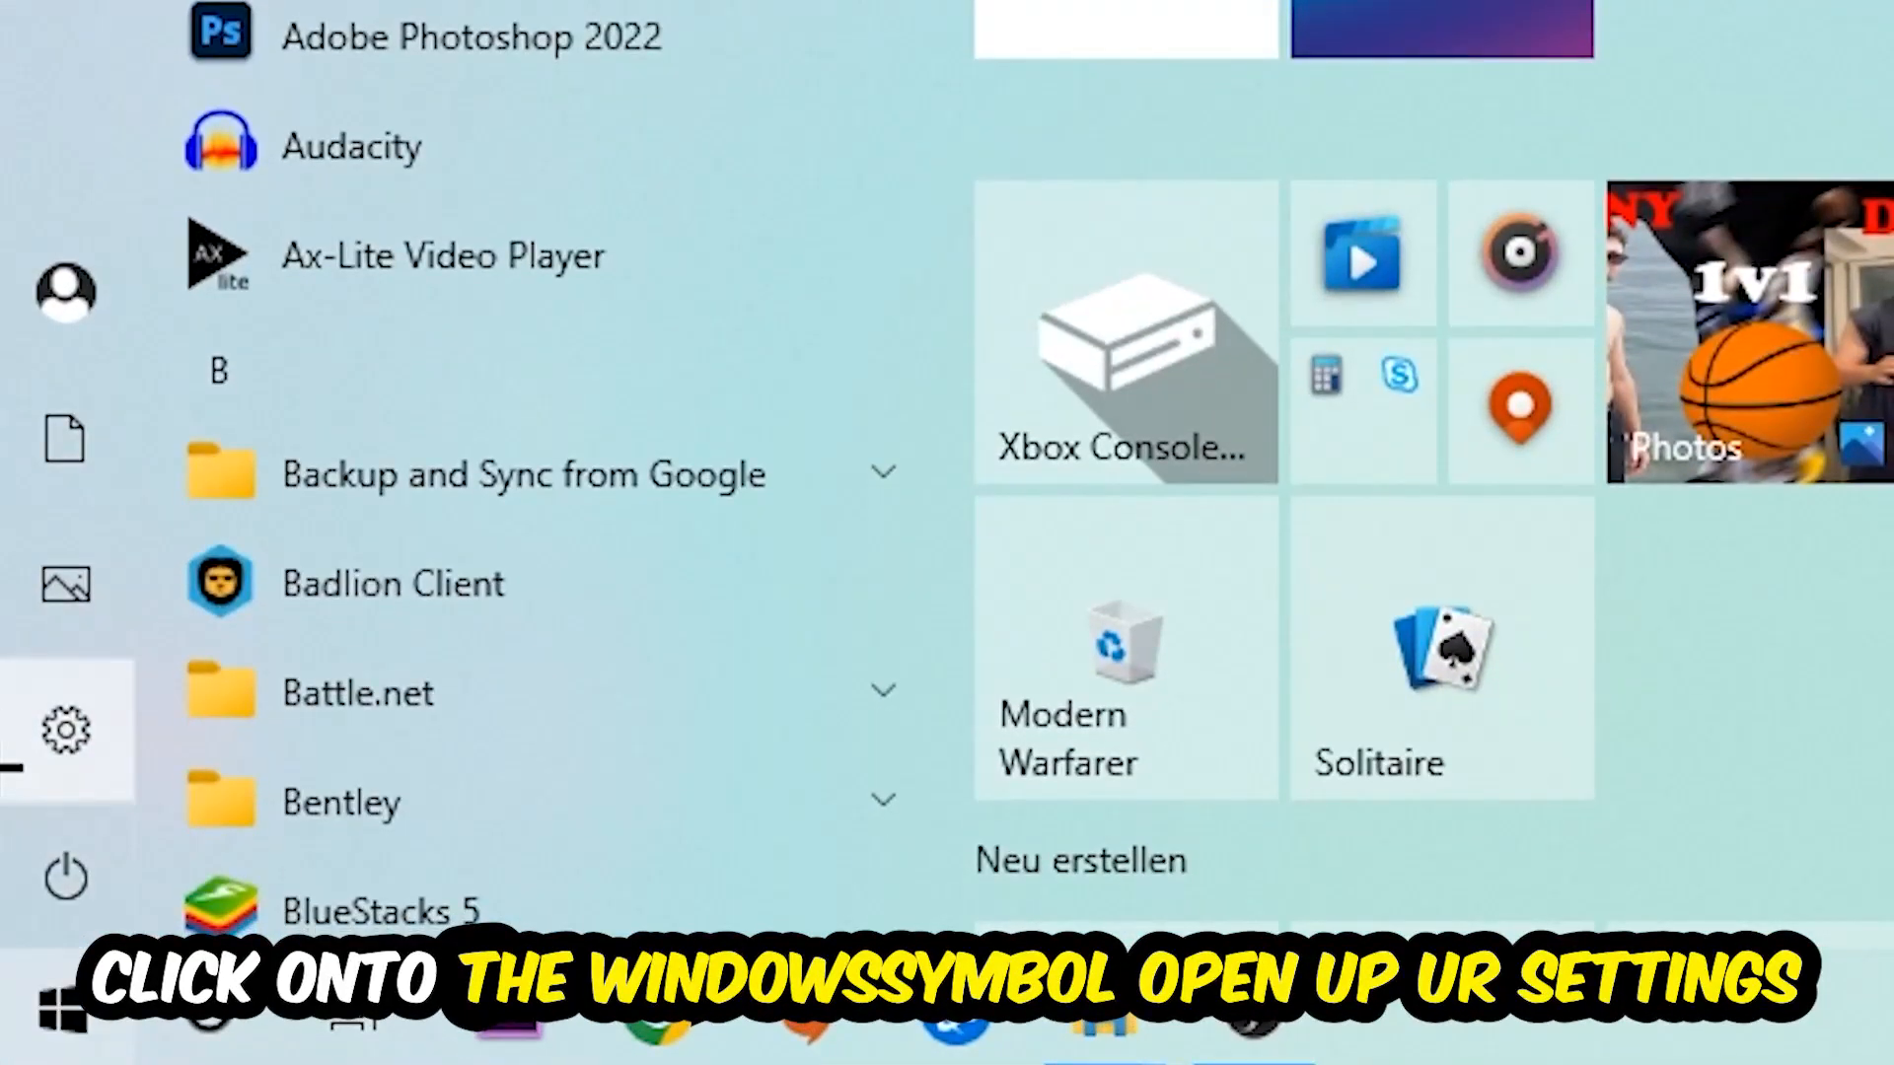
click(66, 732)
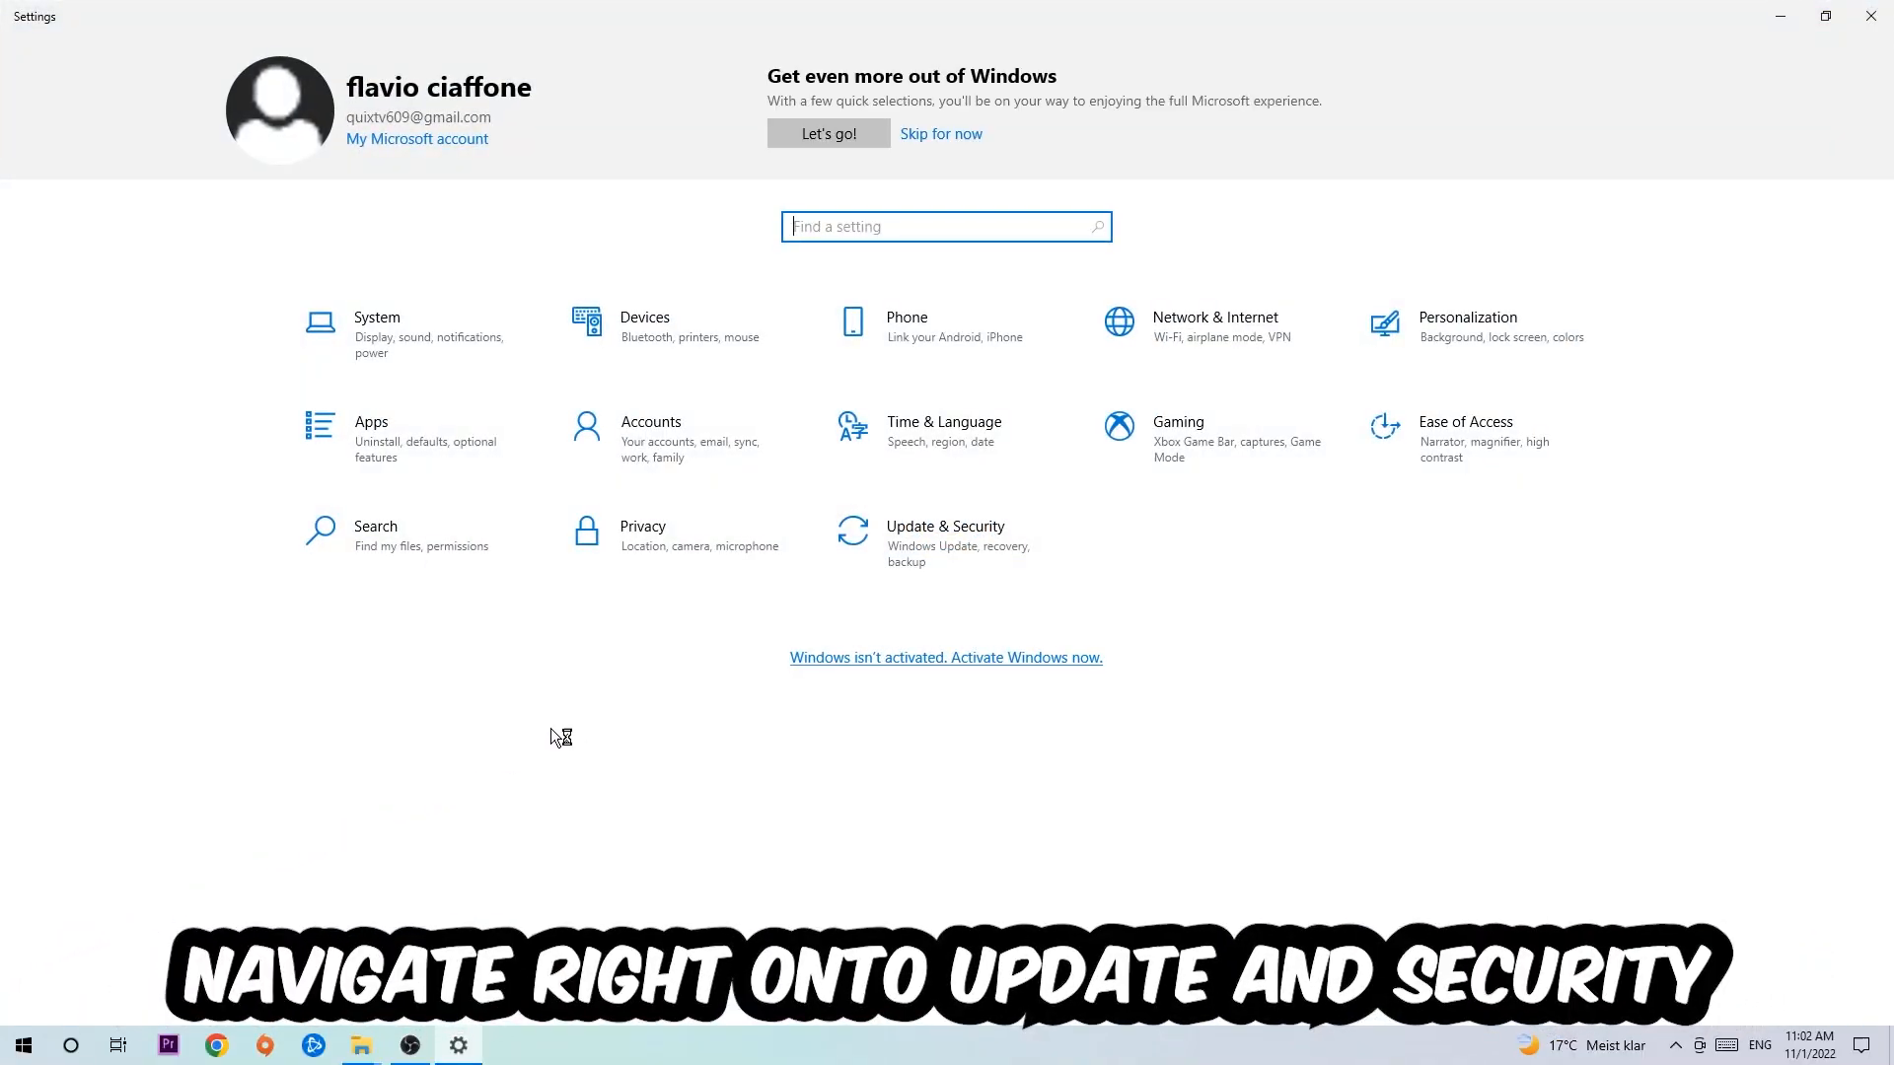
click(945, 535)
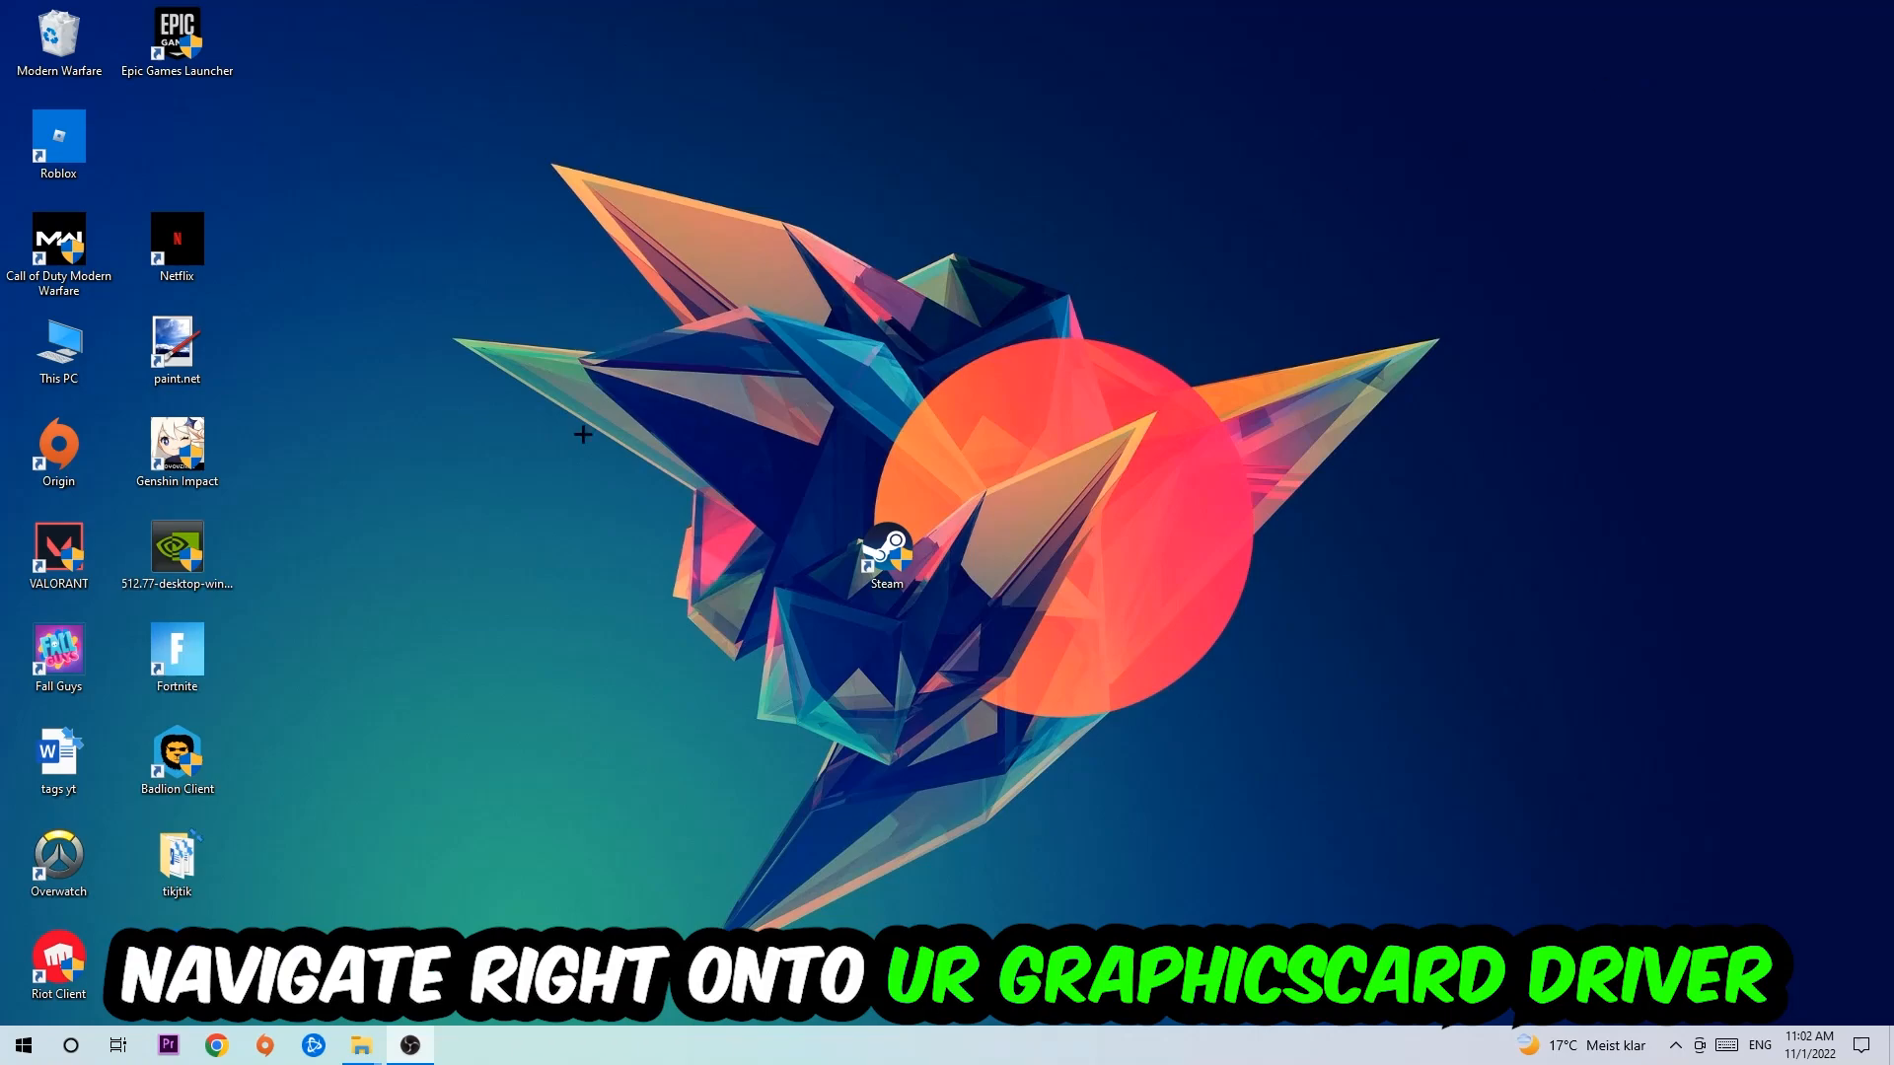
drag(177, 555, 771, 351)
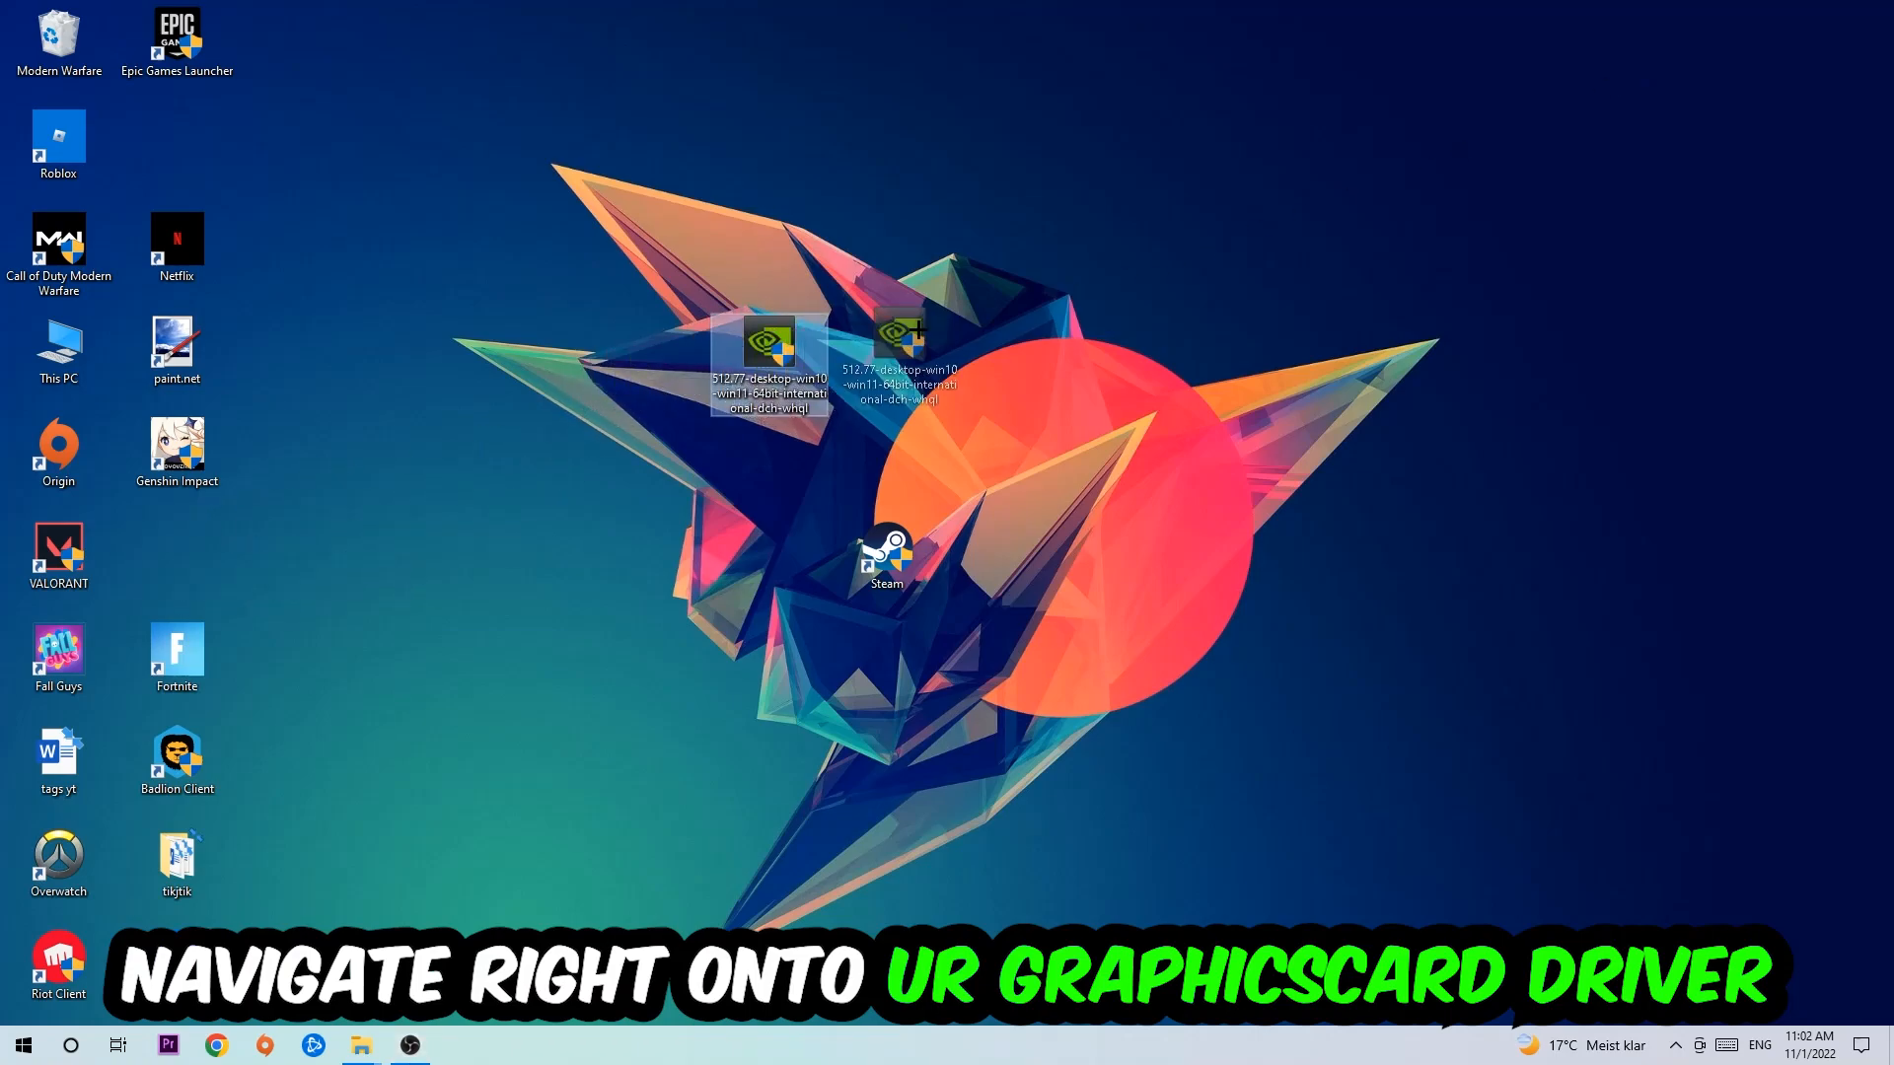